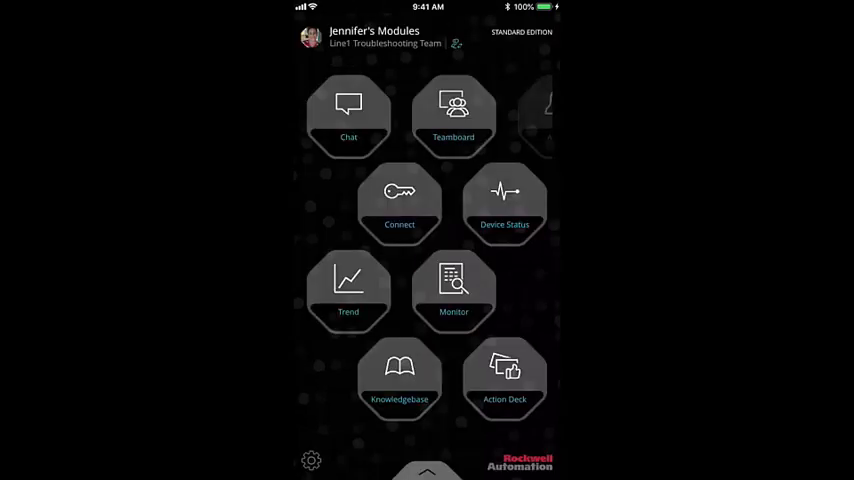
- Open Monitor and view the Oven1 Watchlist's live tags for Processor 1 and Processor3
left_click(453, 290)
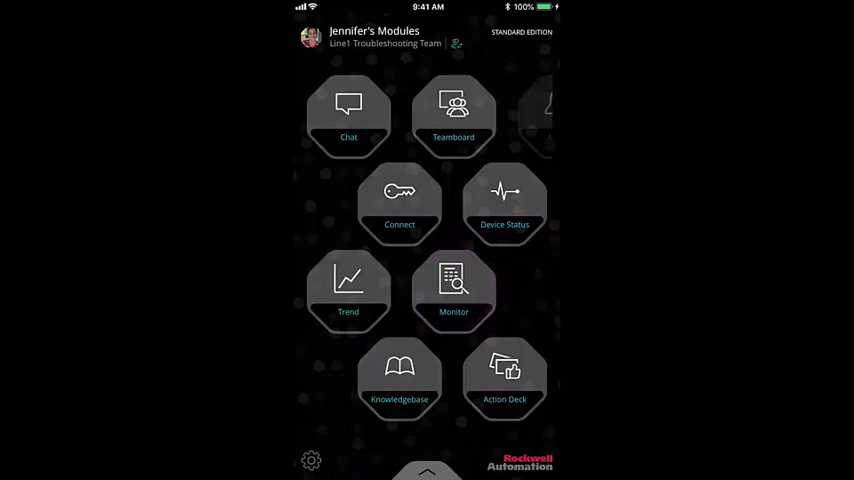
left_click(453, 290)
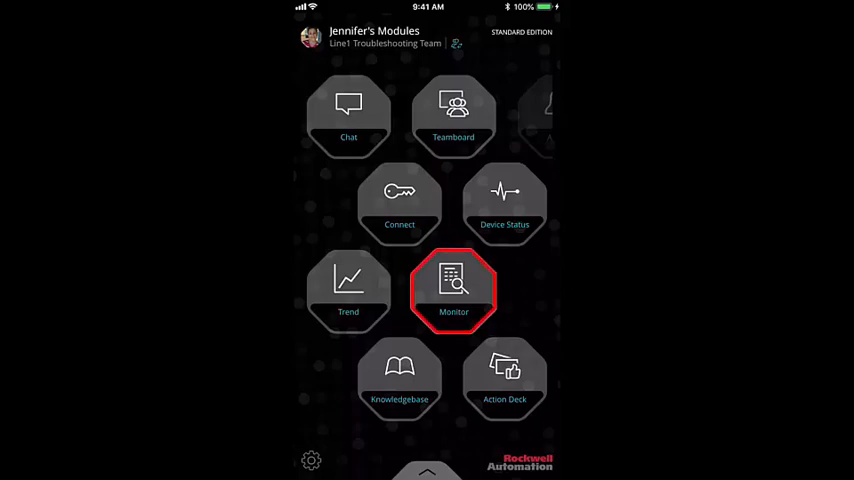
left_click(453, 290)
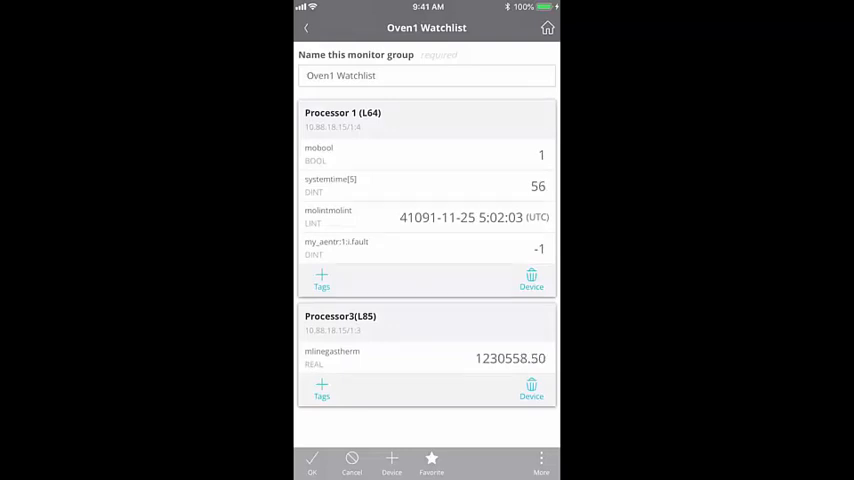
left_click(321, 383)
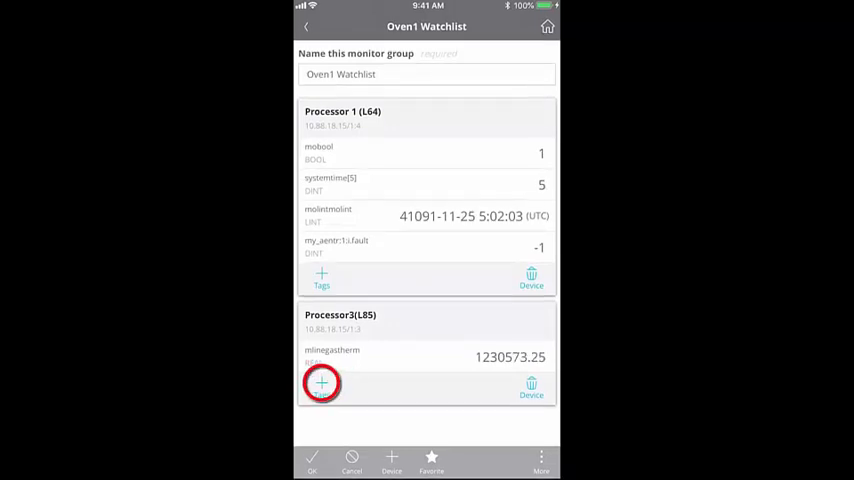
- Add the shiftchange tag under Processor3(L85) and mark the Oven1 Watchlist as favorite
left_click(321, 383)
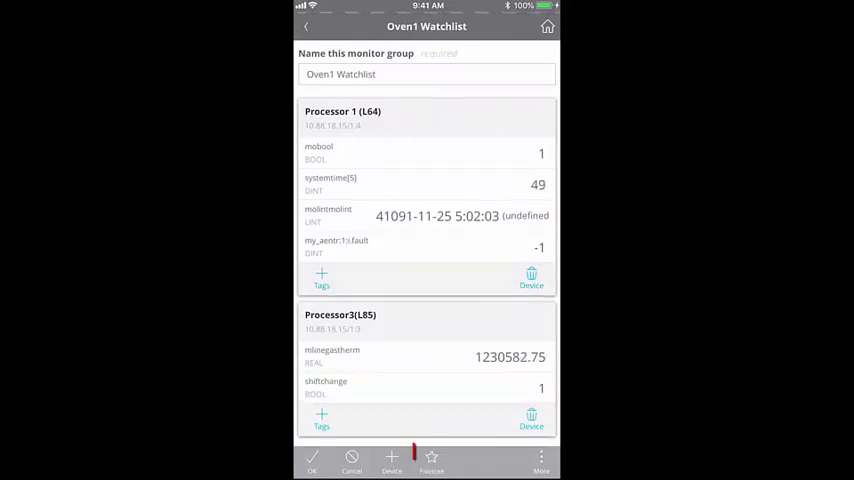
left_click(431, 462)
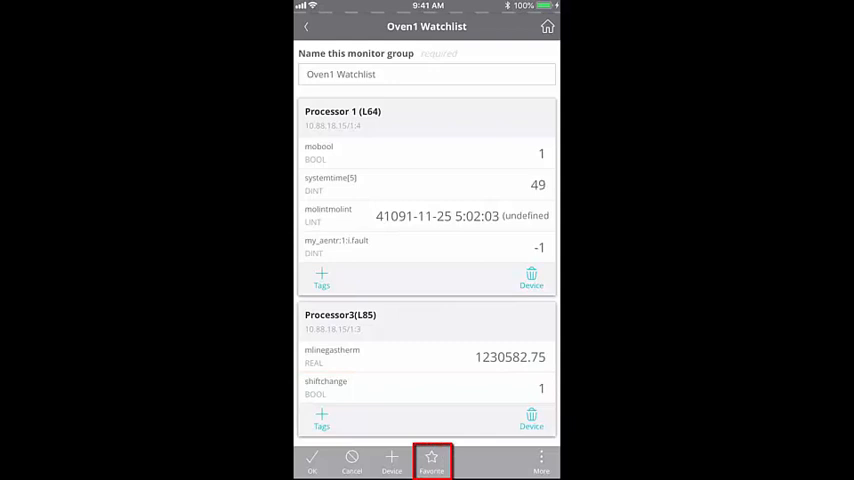